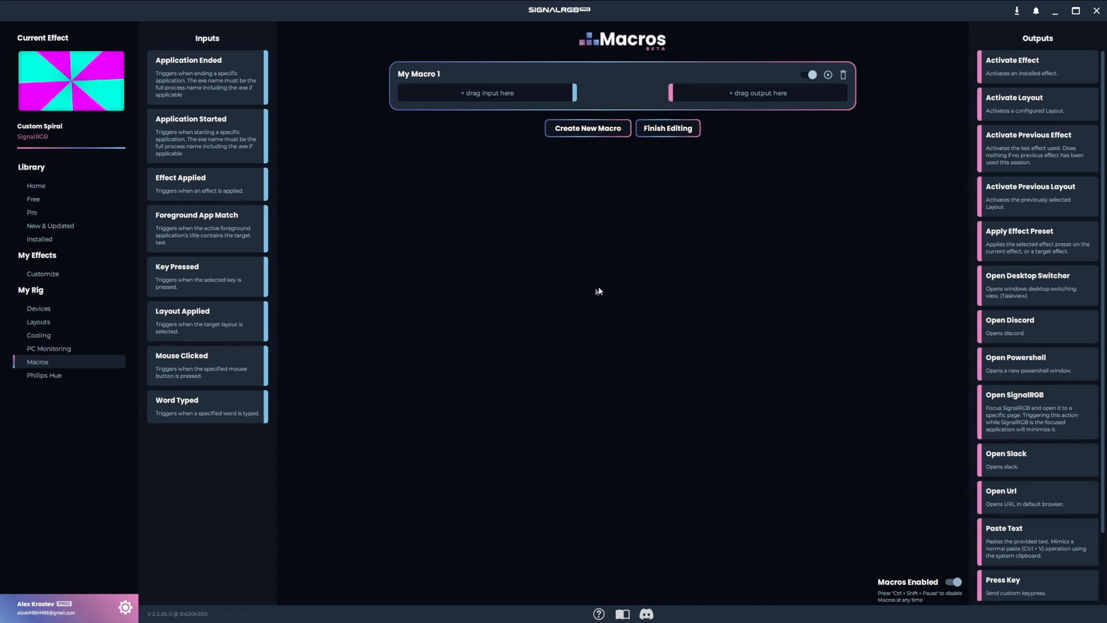
mouse_move(517, 286)
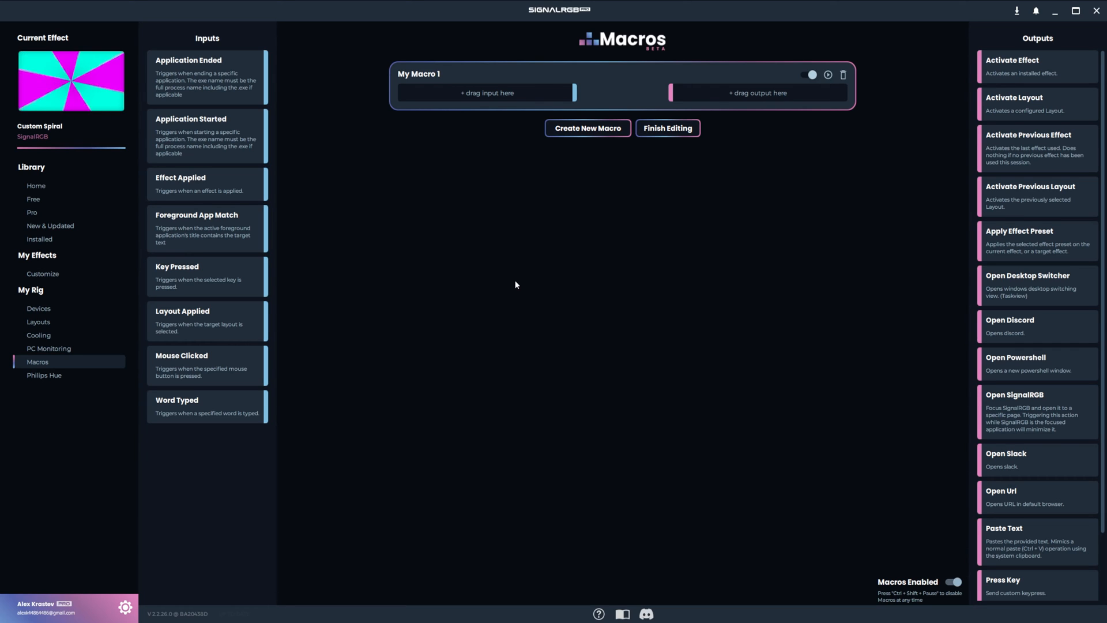
Add an Application Started trigger for Minecraft.exe with Case Sensitive Match enabled
left_click_drag(190, 136, 463, 102)
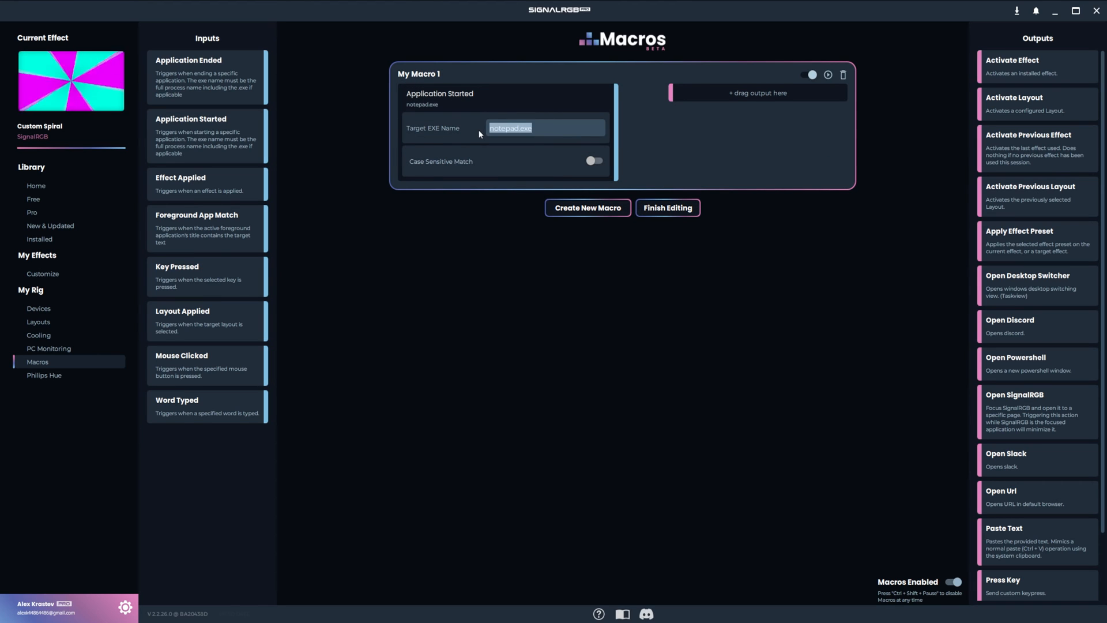
type("Minecraft.")
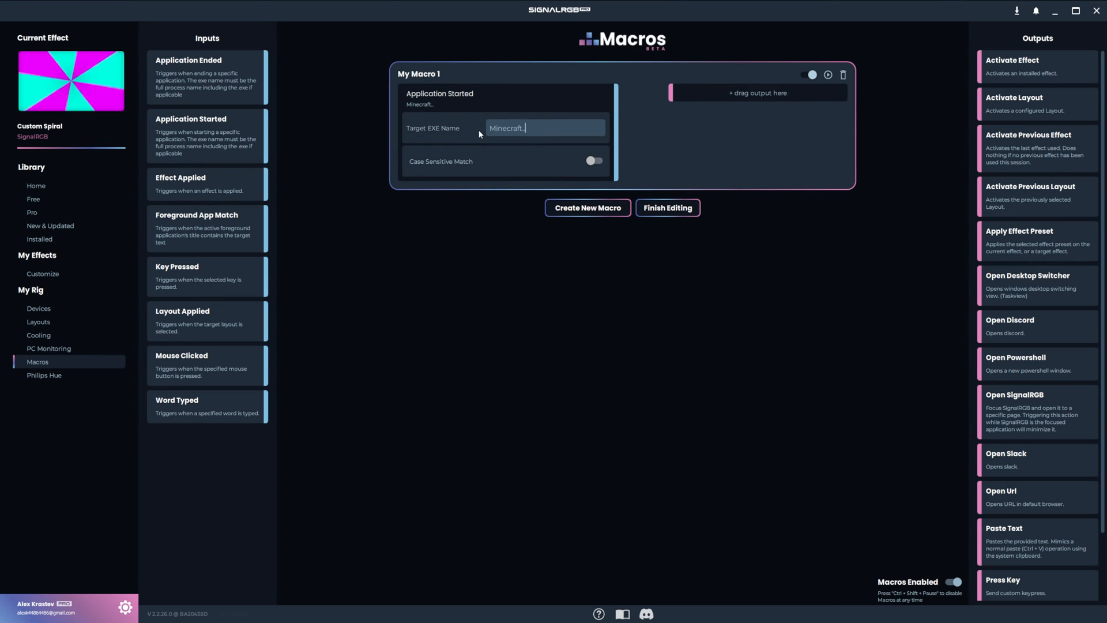
type("exe")
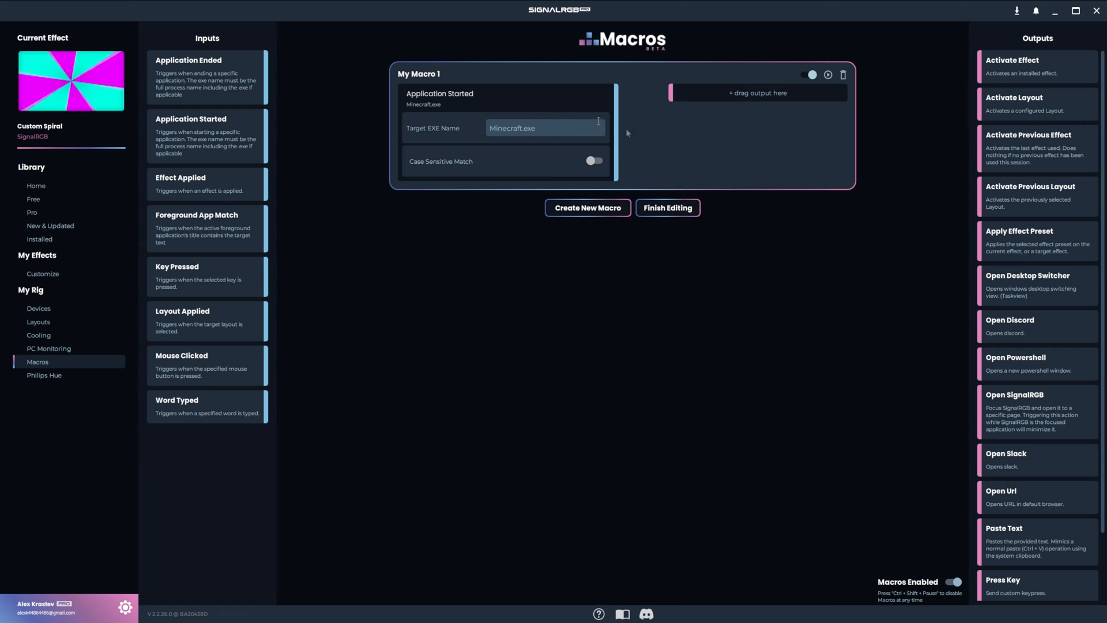
left_click(594, 162)
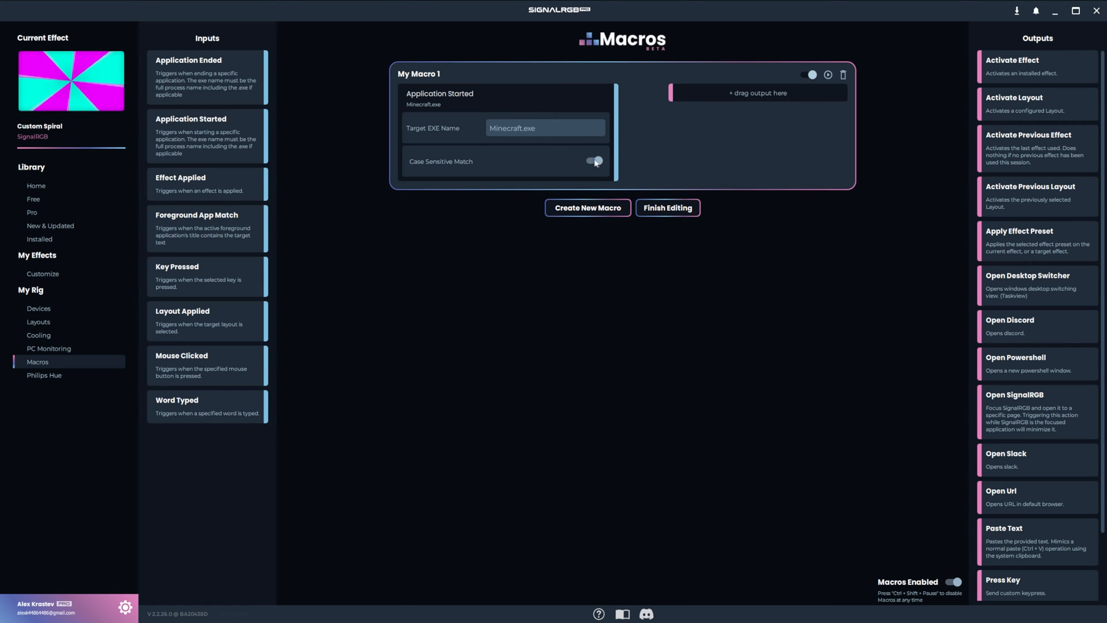
left_click(595, 160)
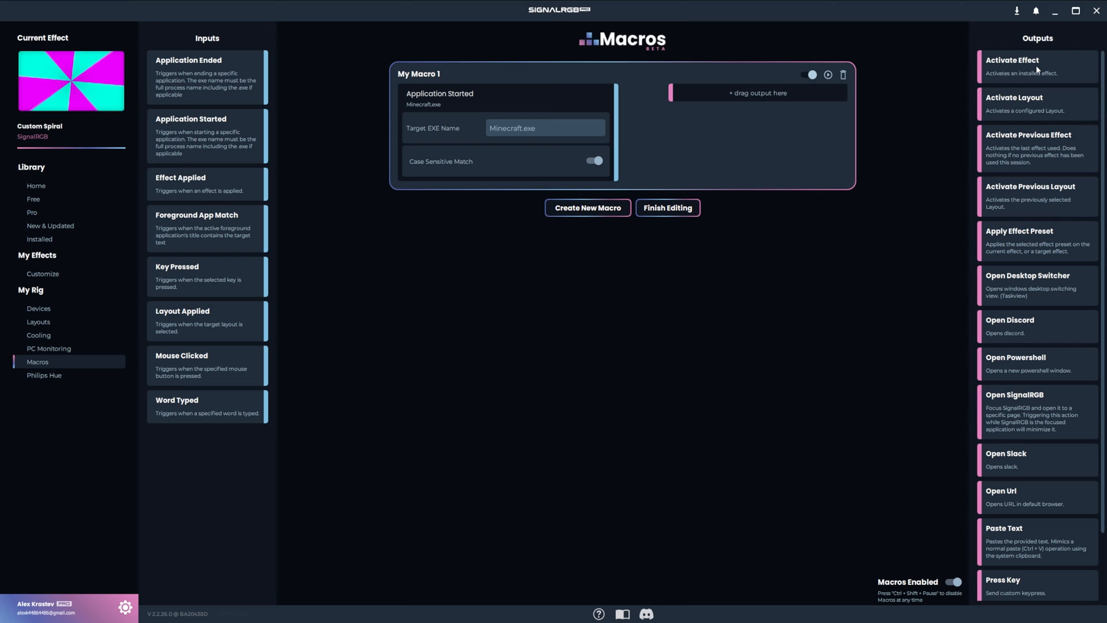
Add outputs activating the Minecraft Java Edition effect and the Game Integration Layout
left_click_drag(1011, 60, 758, 92)
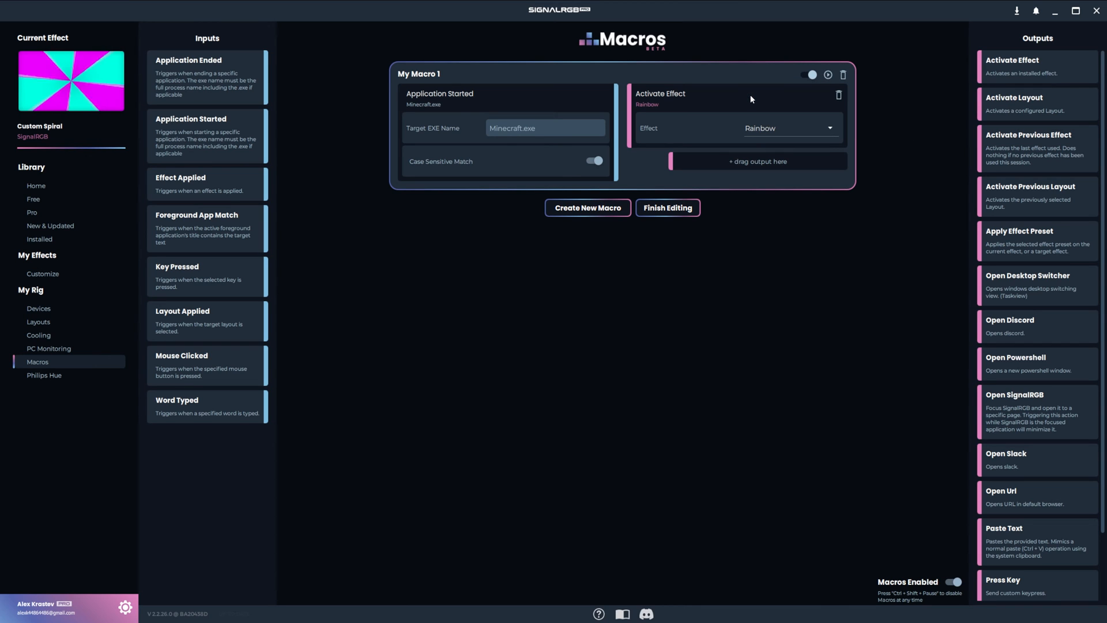
left_click(830, 128)
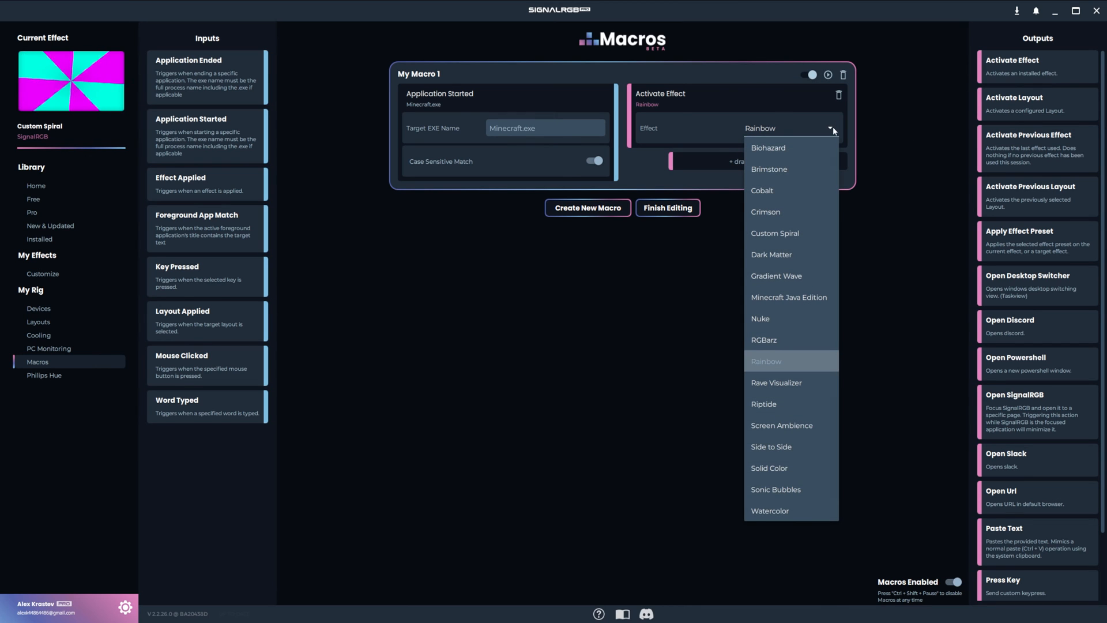
left_click(789, 298)
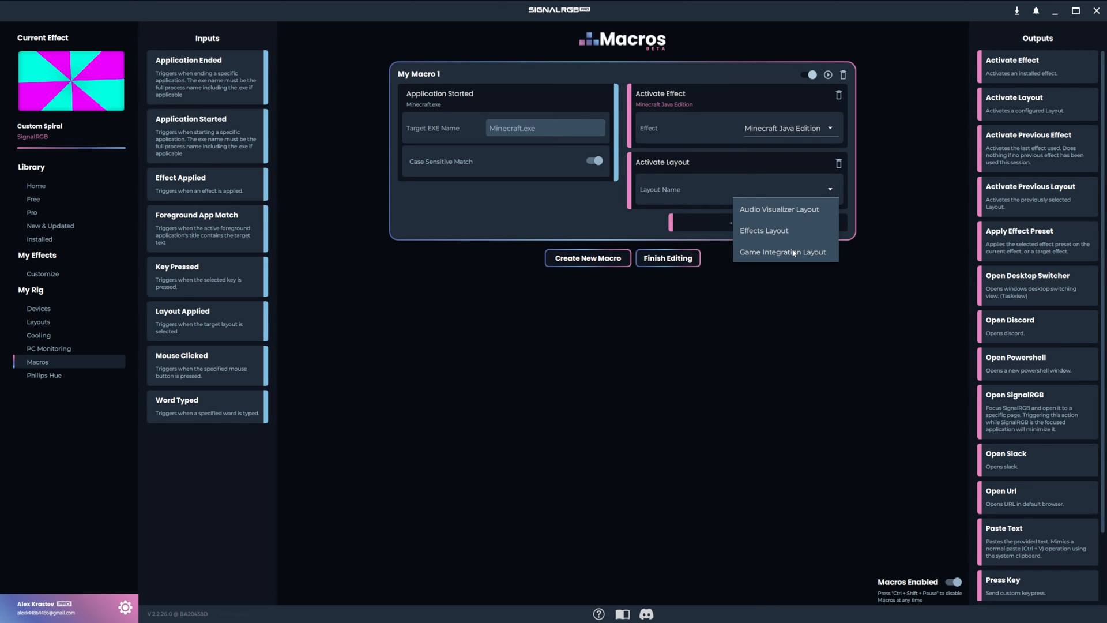
left_click(782, 251)
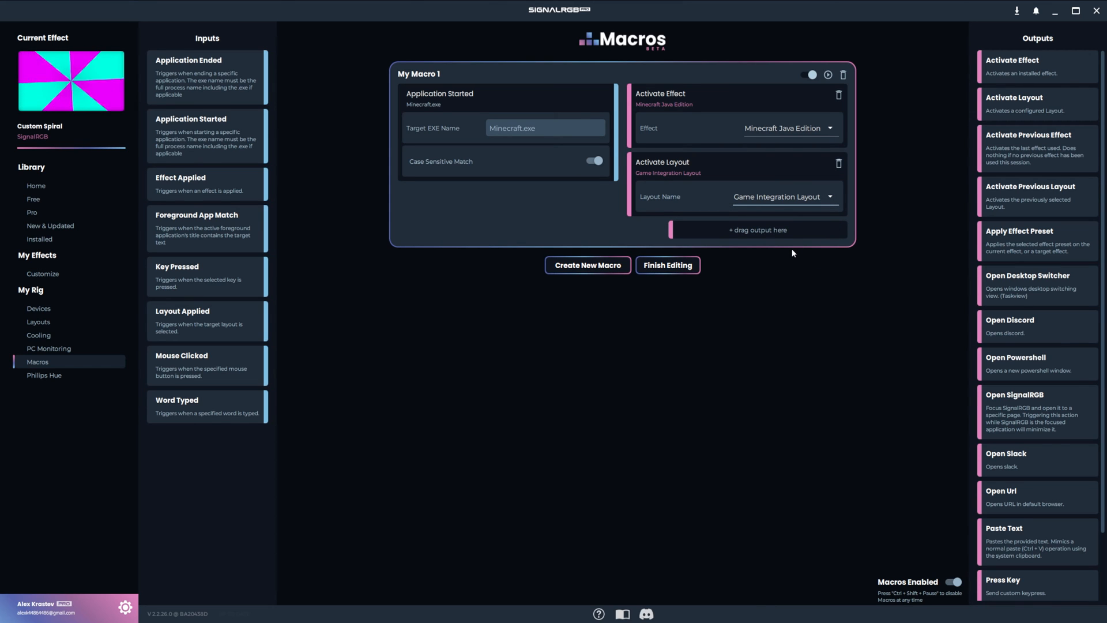
left_click(784, 196)
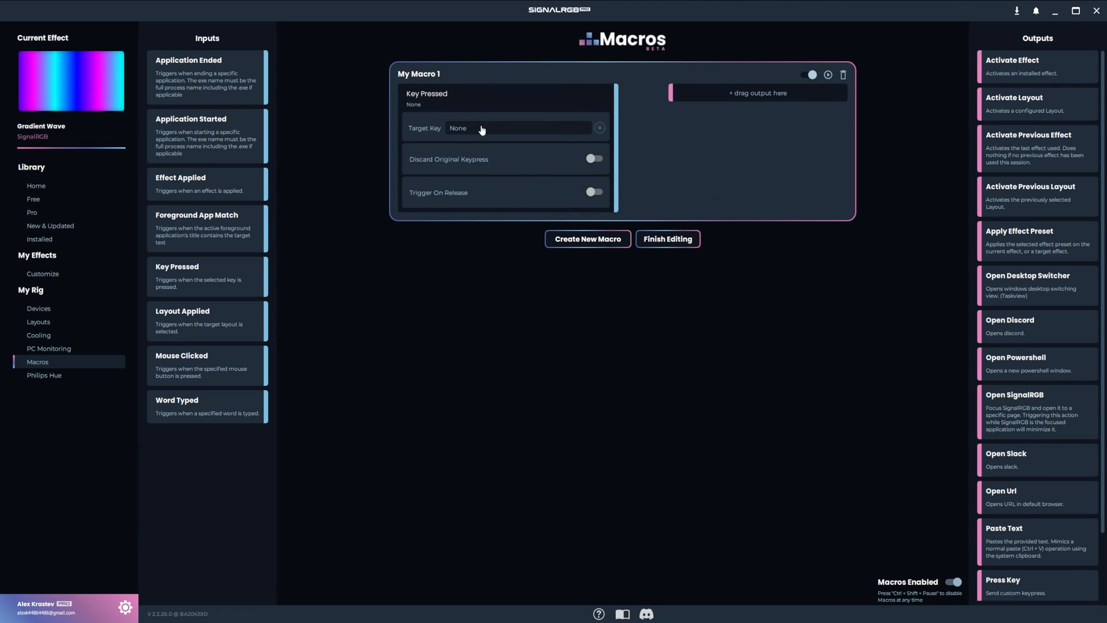
mouse_move(514, 131)
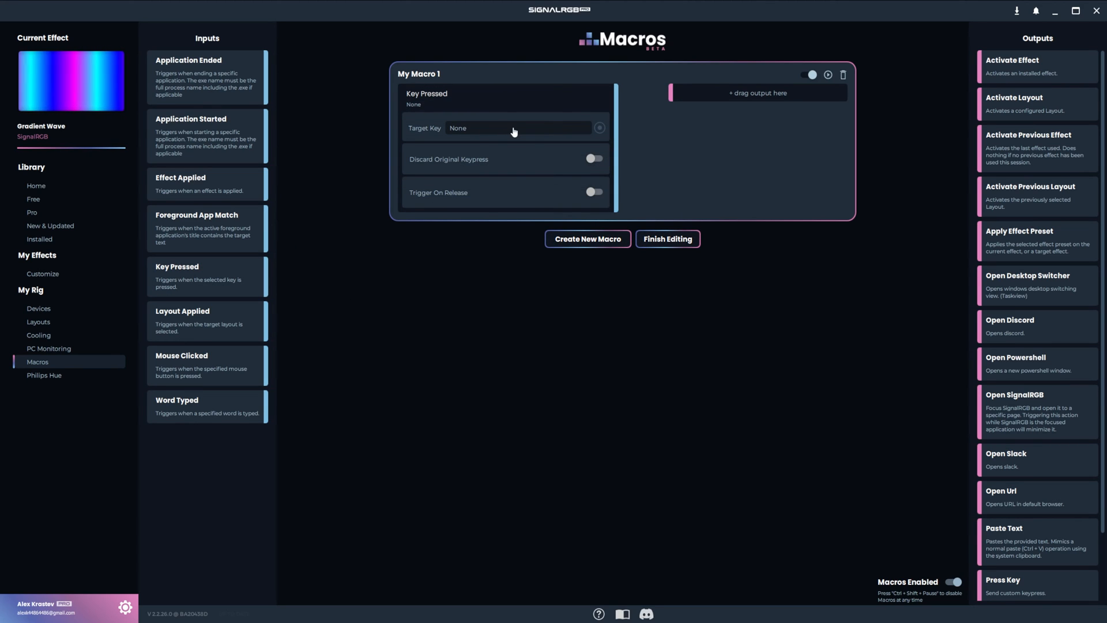
mouse_move(552, 133)
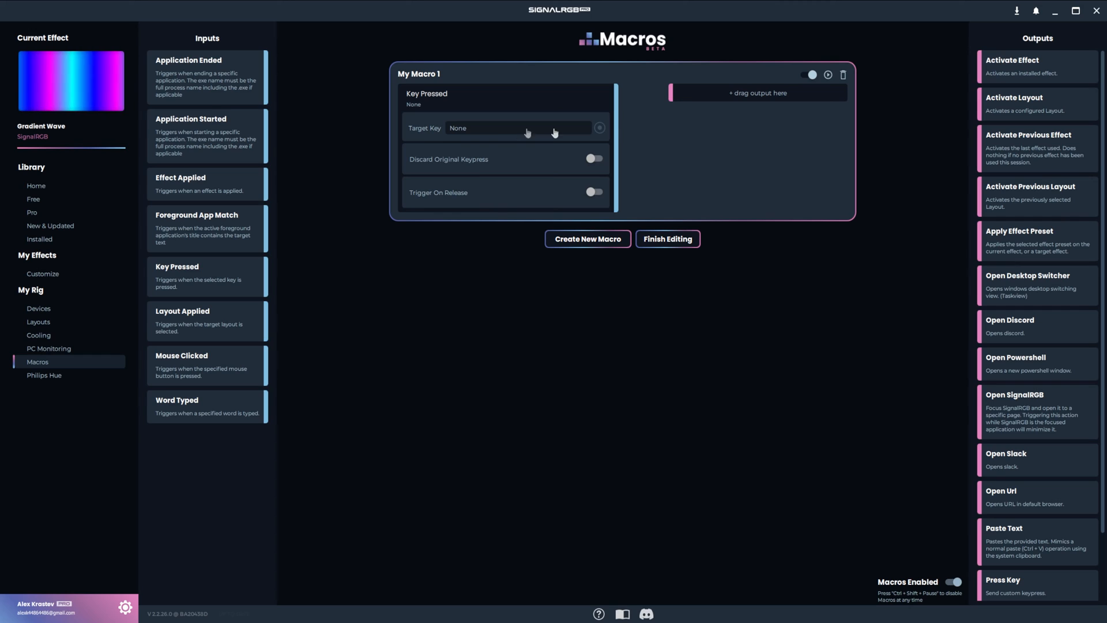
mouse_move(557, 128)
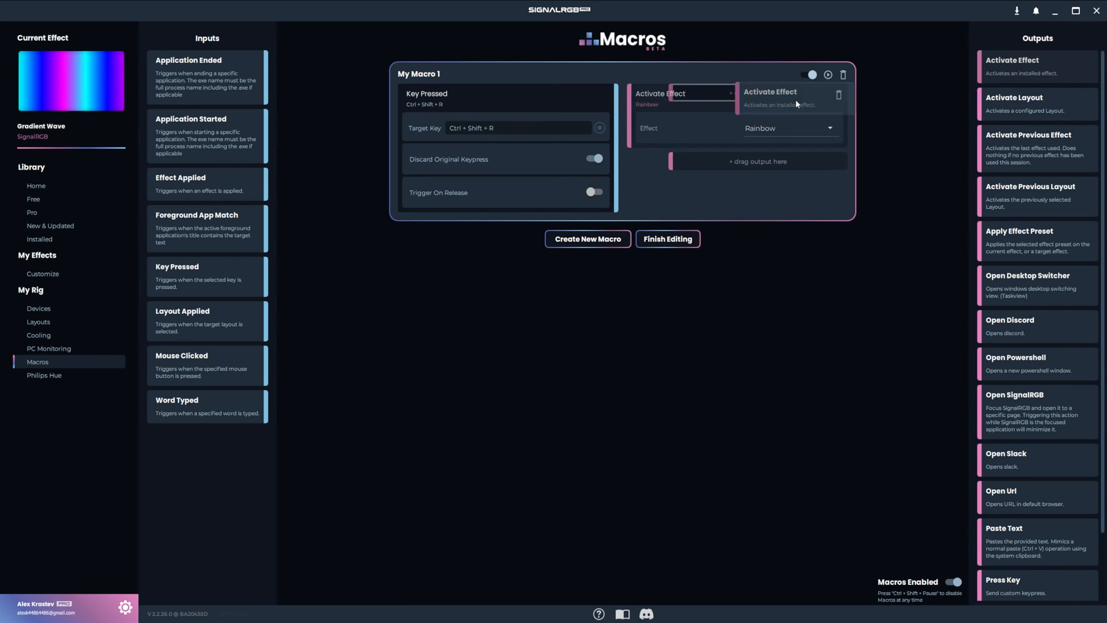
Set the outputs to activate Rave Visualizer and the Audio Visualizer Layout
left_click(829, 128)
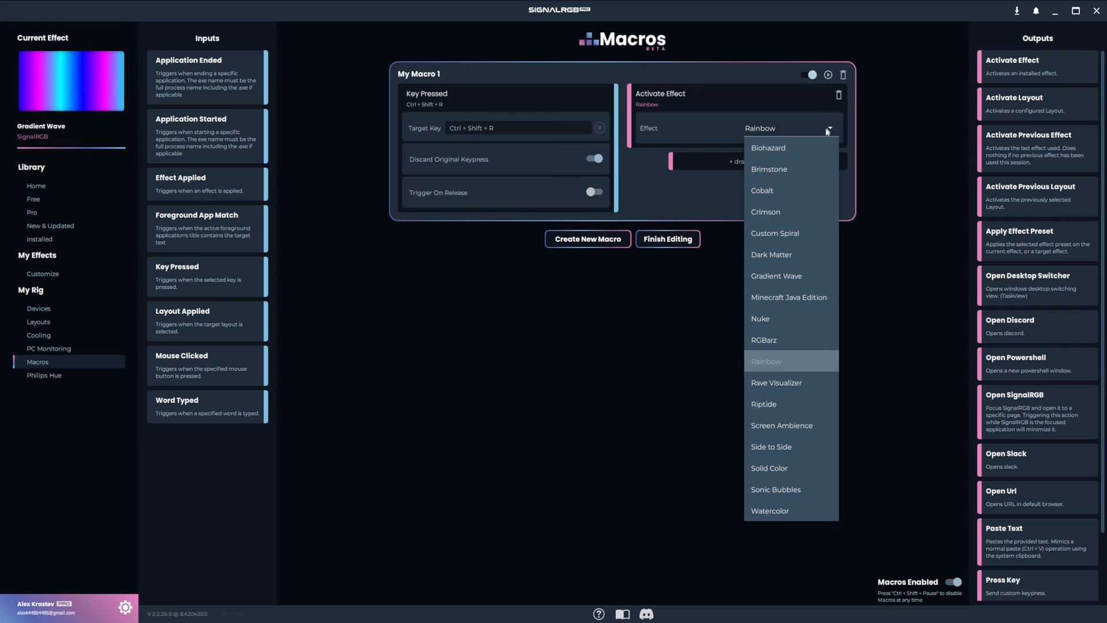
left_click(776, 382)
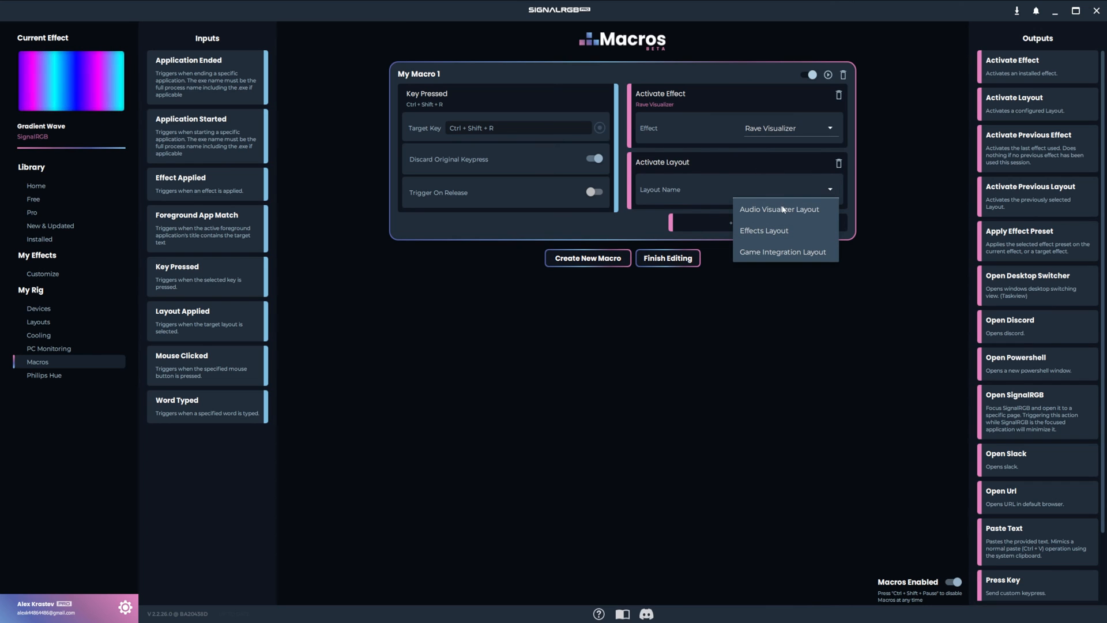
left_click(780, 208)
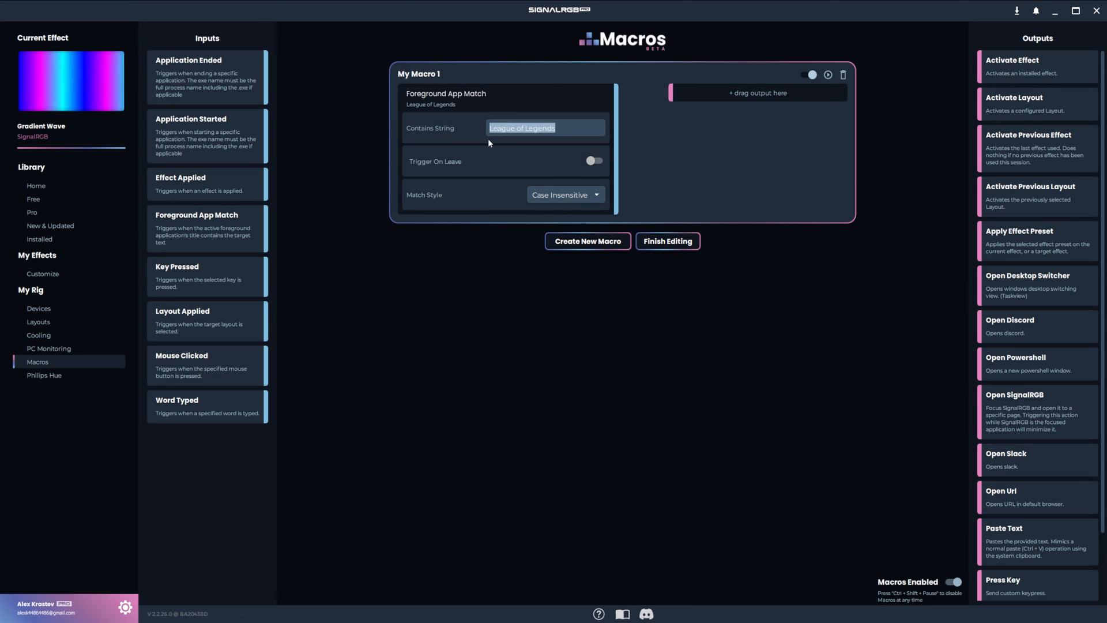
Set the Foreground App Match trigger to contain 'Discord' with Case Sensitive matching
type("Discord")
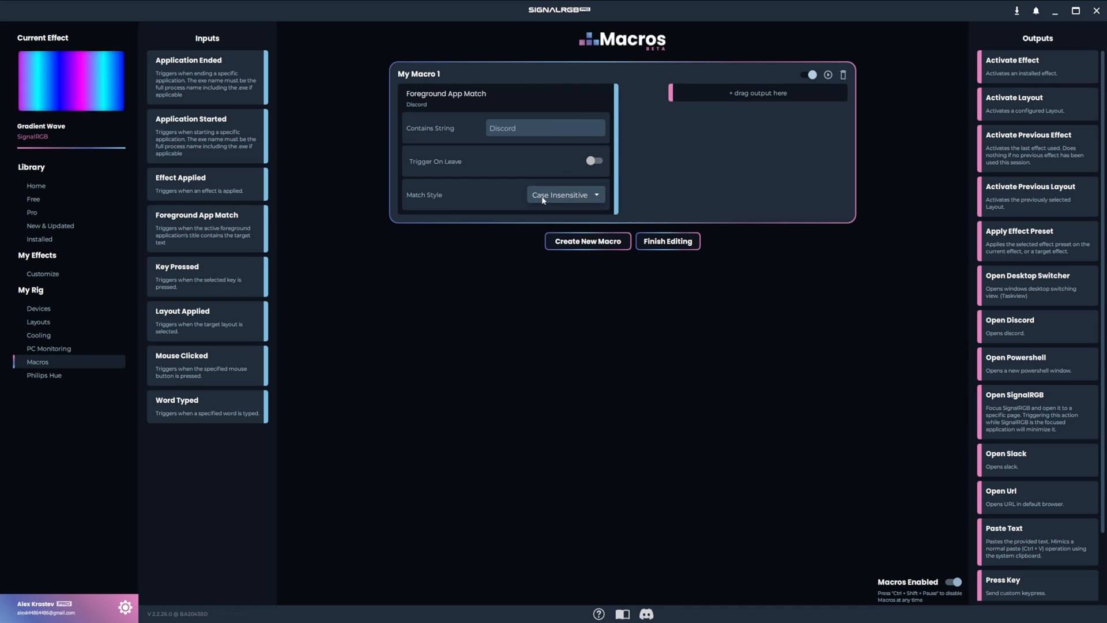
left_click(565, 194)
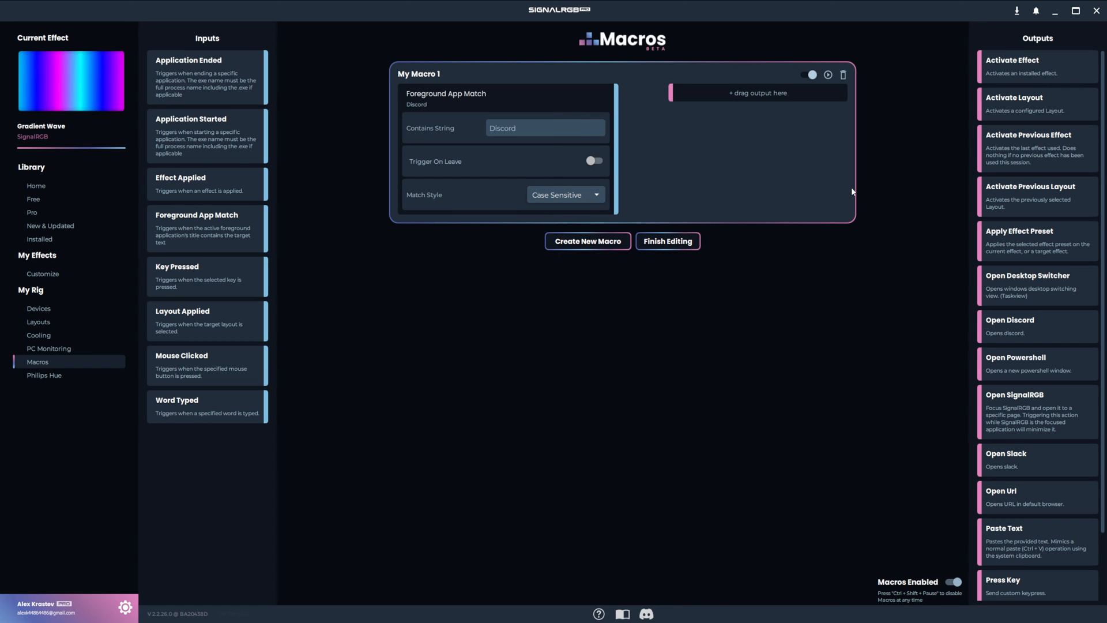
left_click(831, 129)
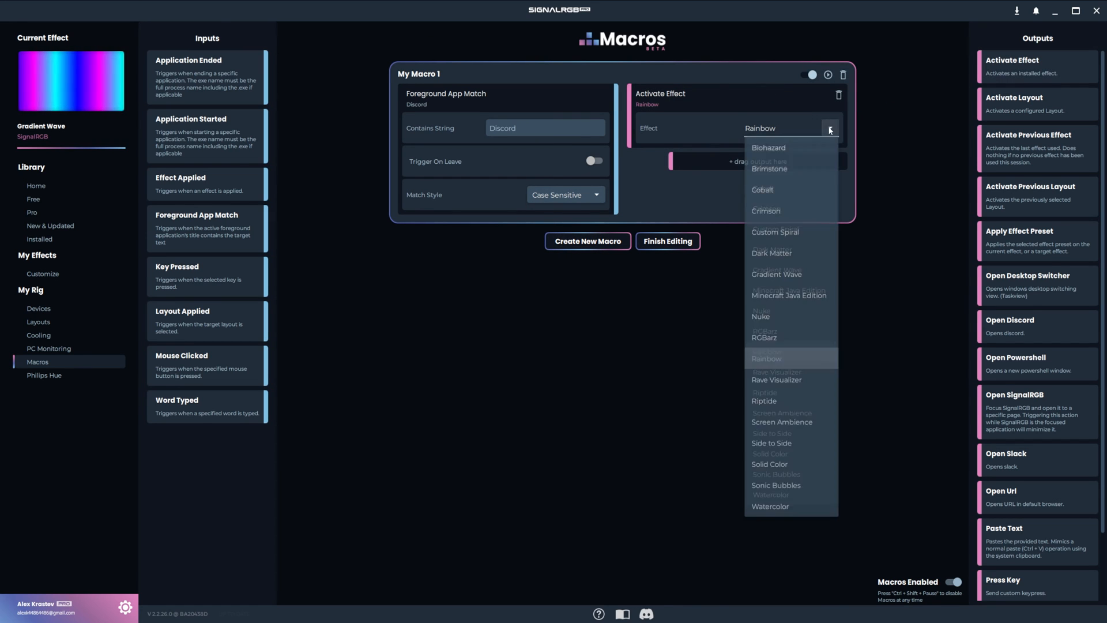
Activate Solid Color and add an Apply Effect Preset output with Apply To Current Effect off
left_click(769, 464)
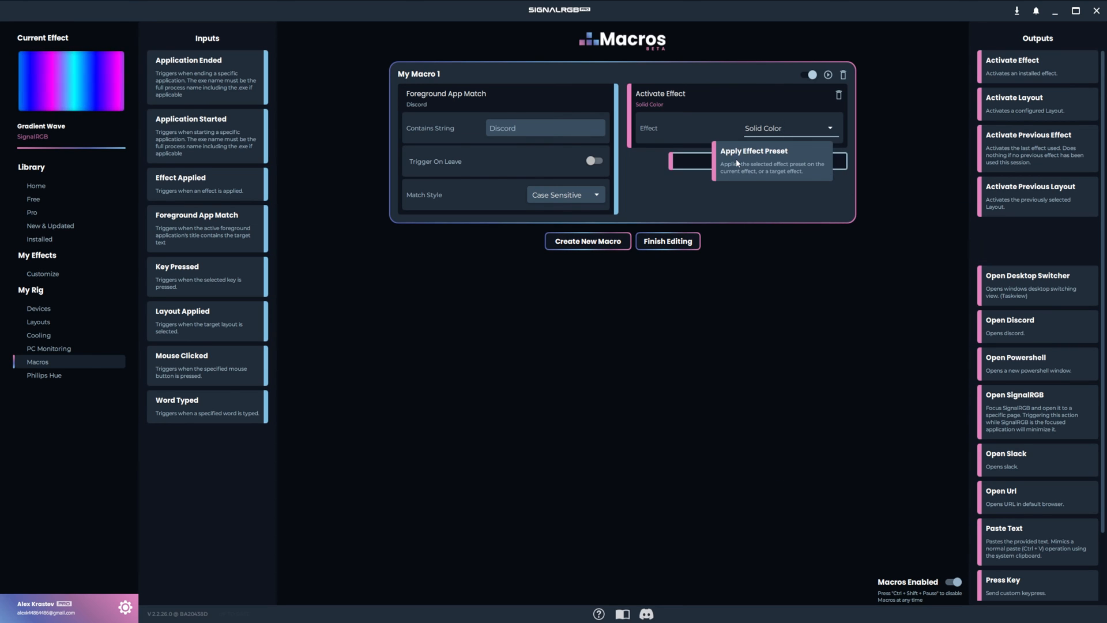
left_click(754, 160)
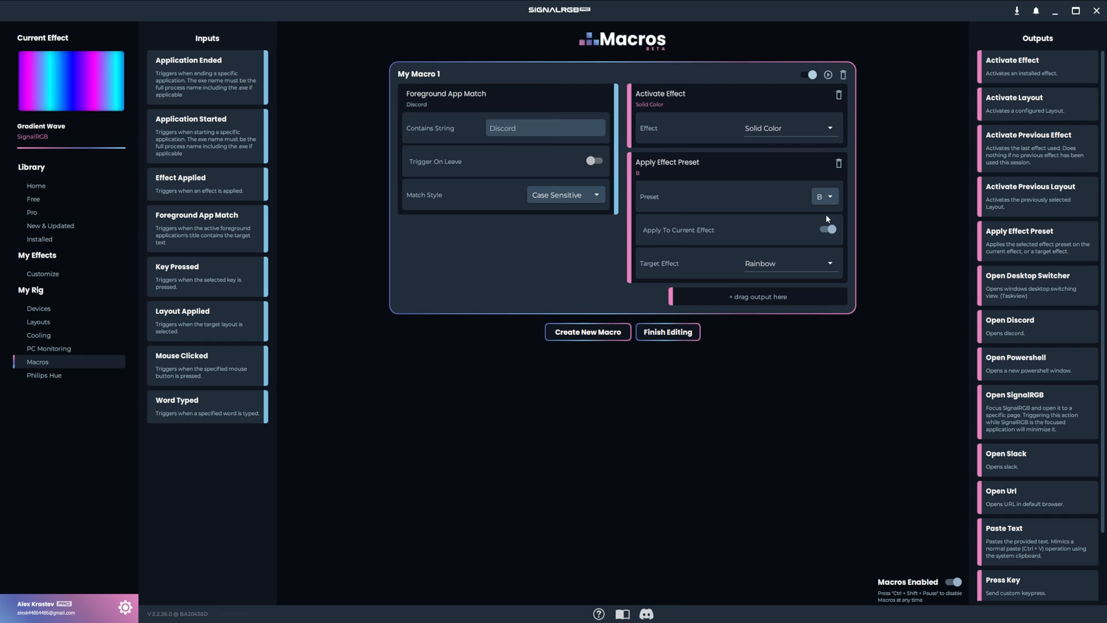
left_click(828, 229)
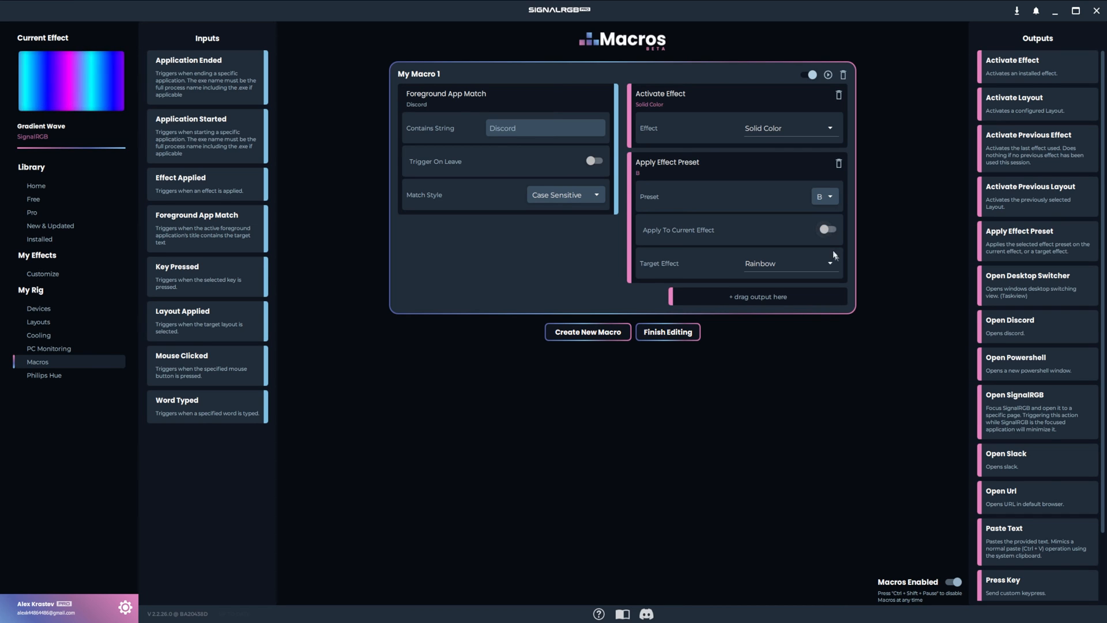